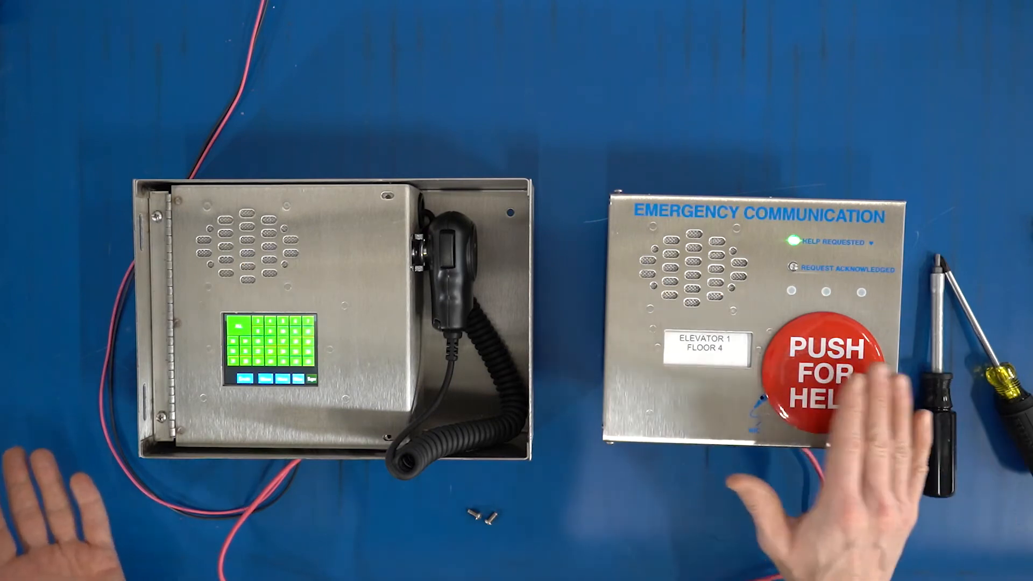
pyautogui.click(827, 369)
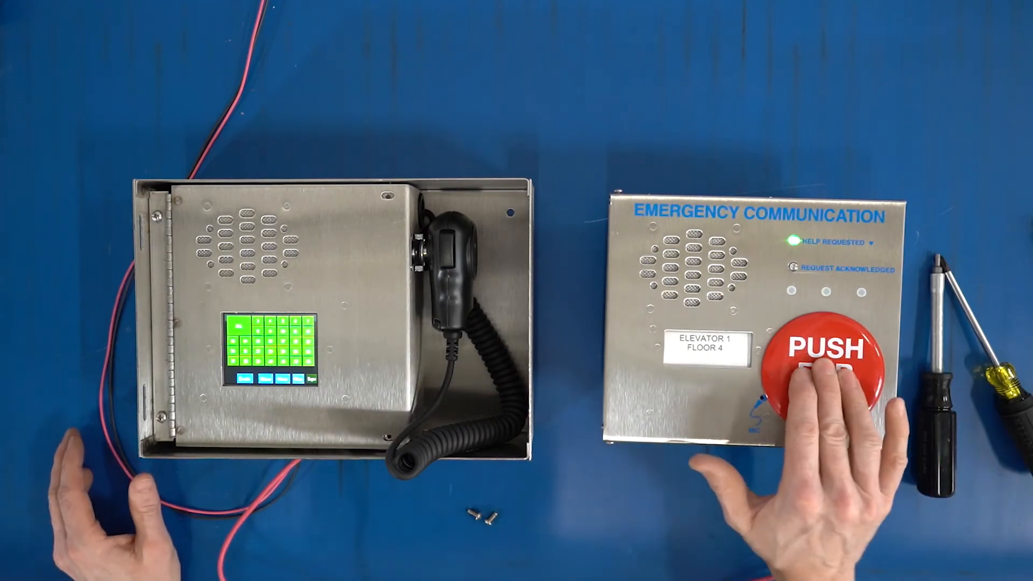